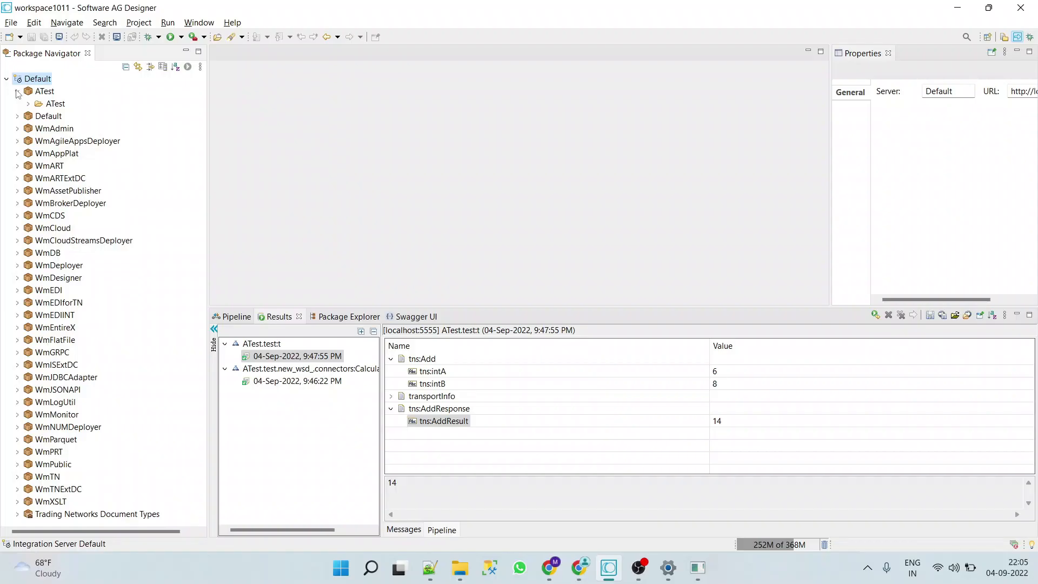
Step: Create a folder named 'consumers' under the ATest folder
left_click(54, 104)
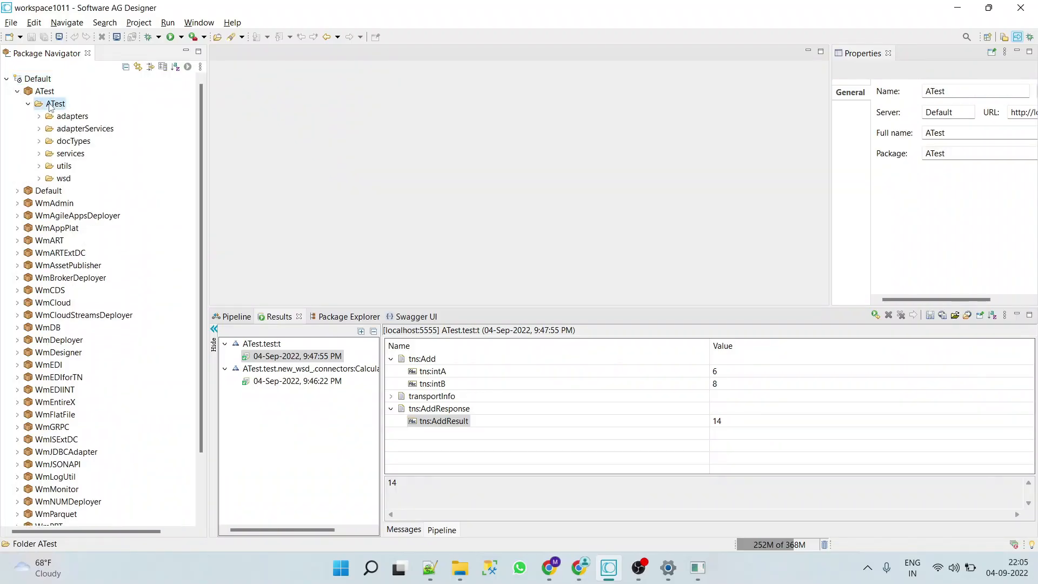
right_click(52, 103)
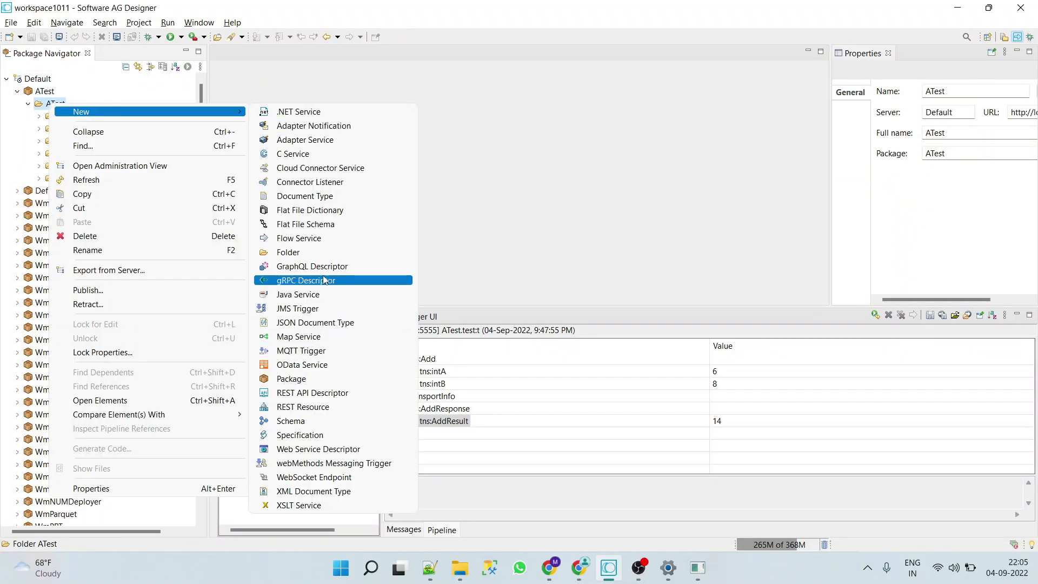
left_click(288, 252)
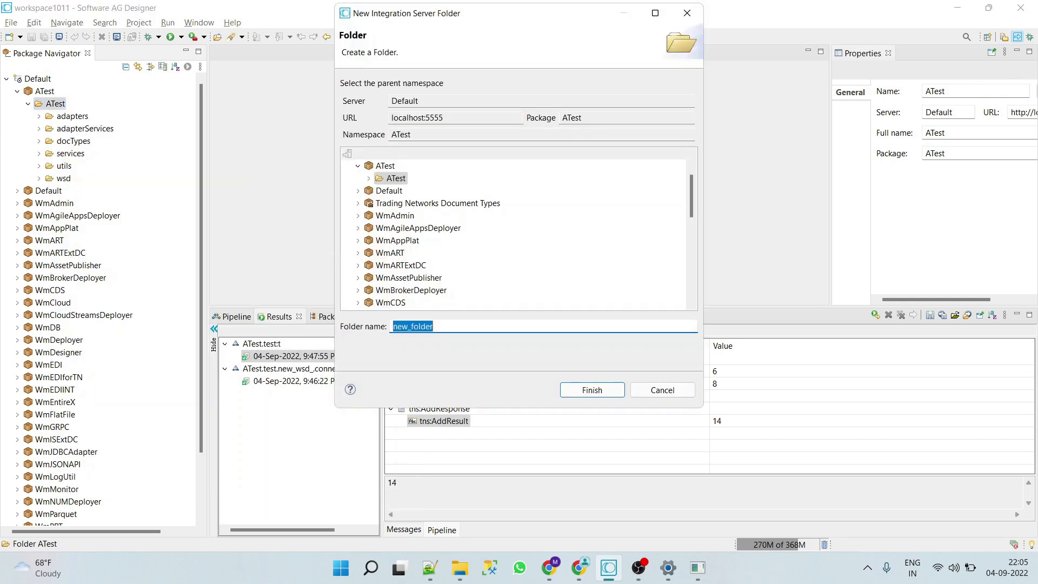
type("consumers")
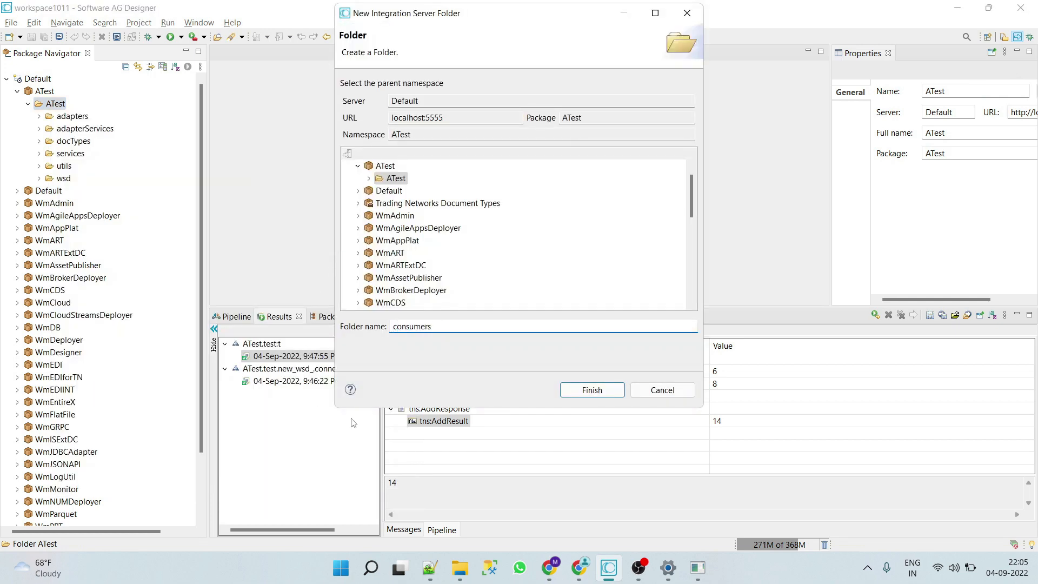
left_click(593, 389)
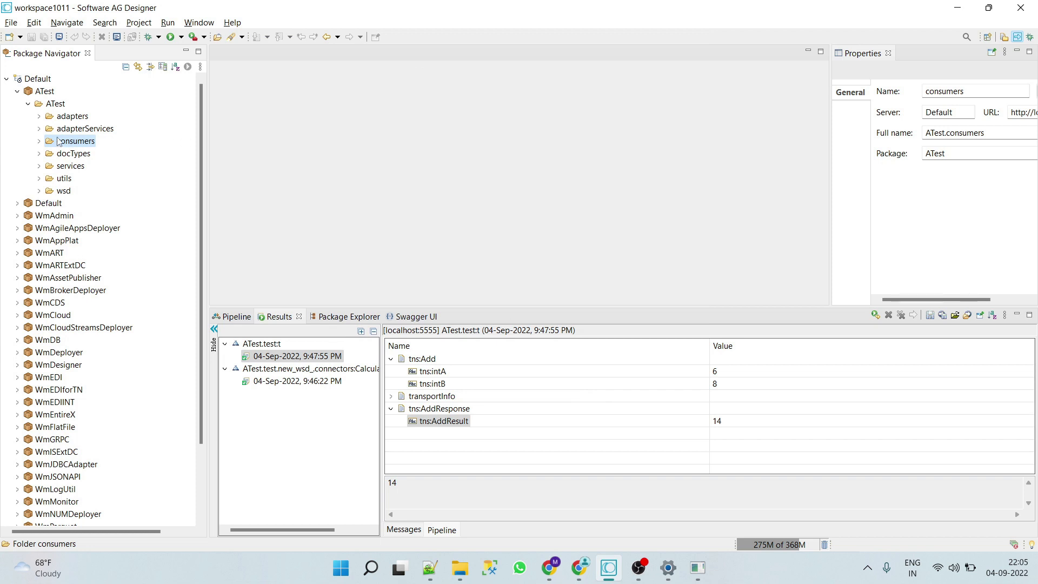
Step: Start a new web service descriptor 'calculatorConsumer' in consumers as a Consumer from WSDL
right_click(76, 140)
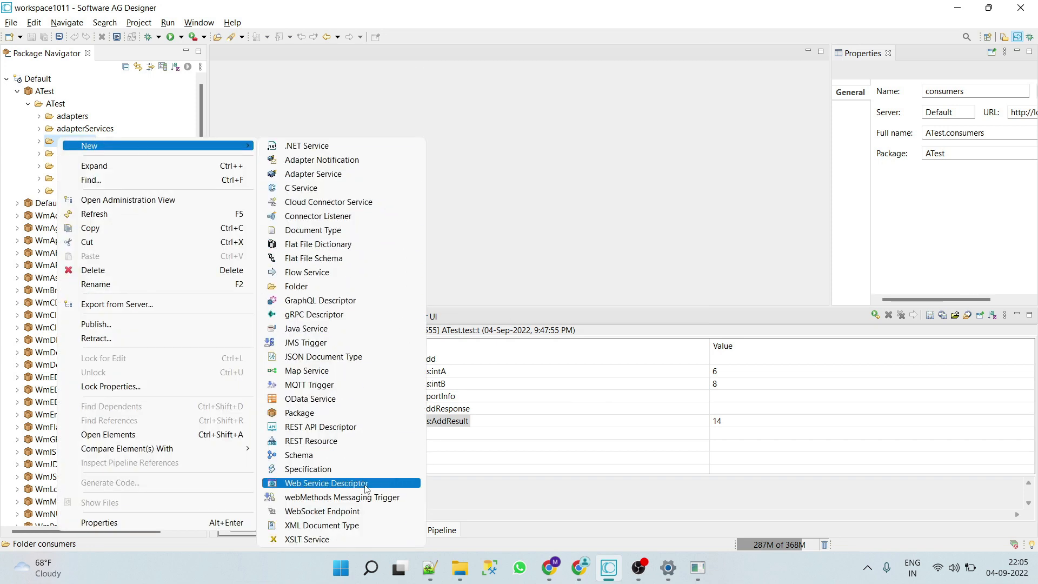
left_click(325, 482)
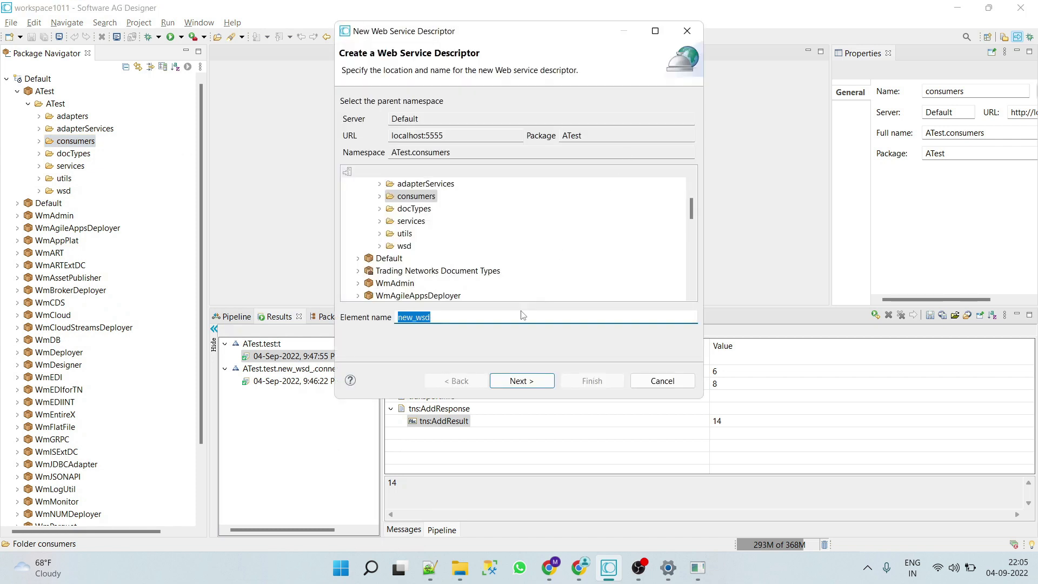
type("cal")
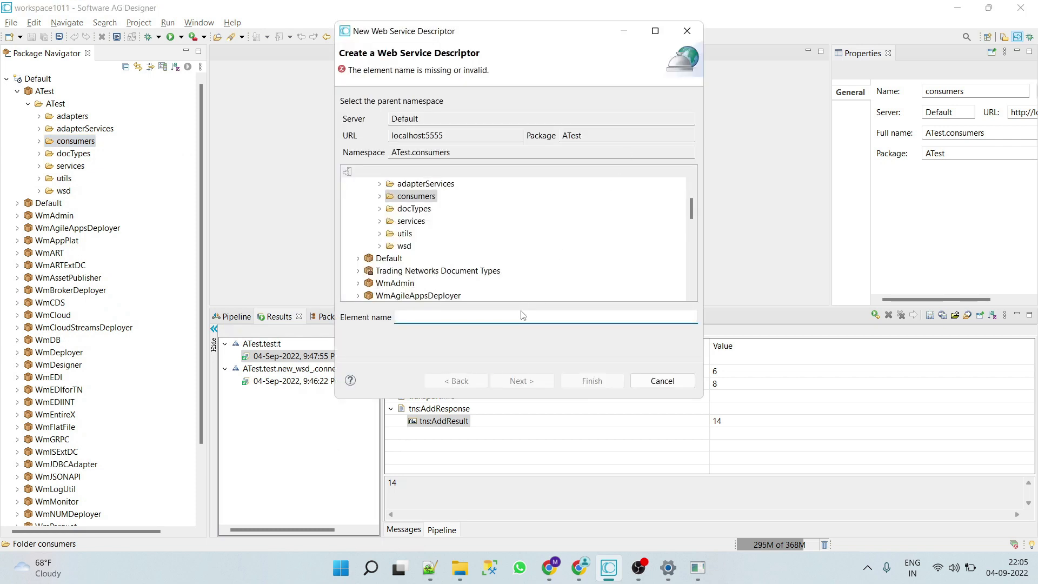
type("calculatorConsume")
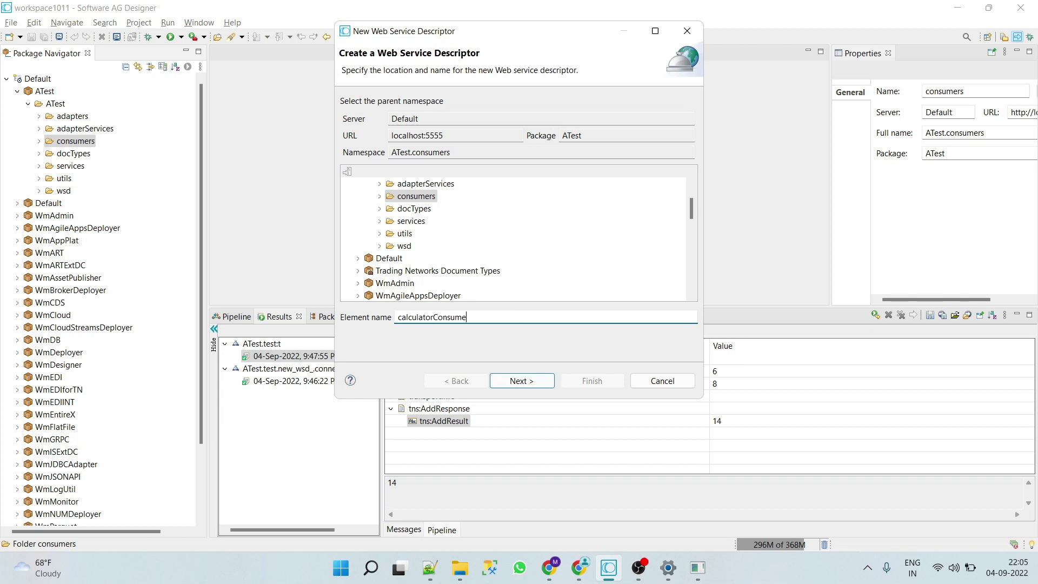
left_click(522, 381)
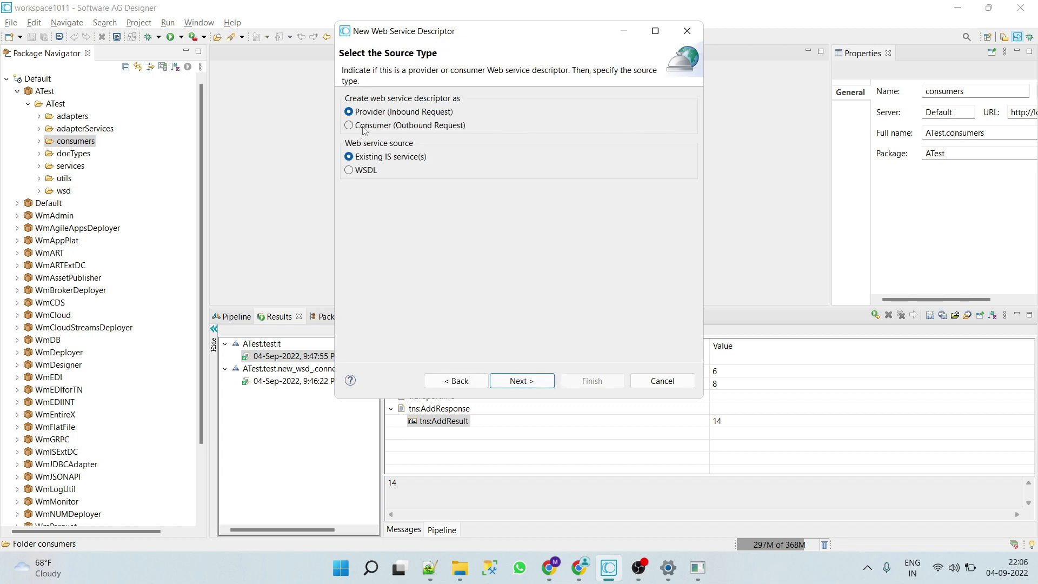
left_click(349, 125)
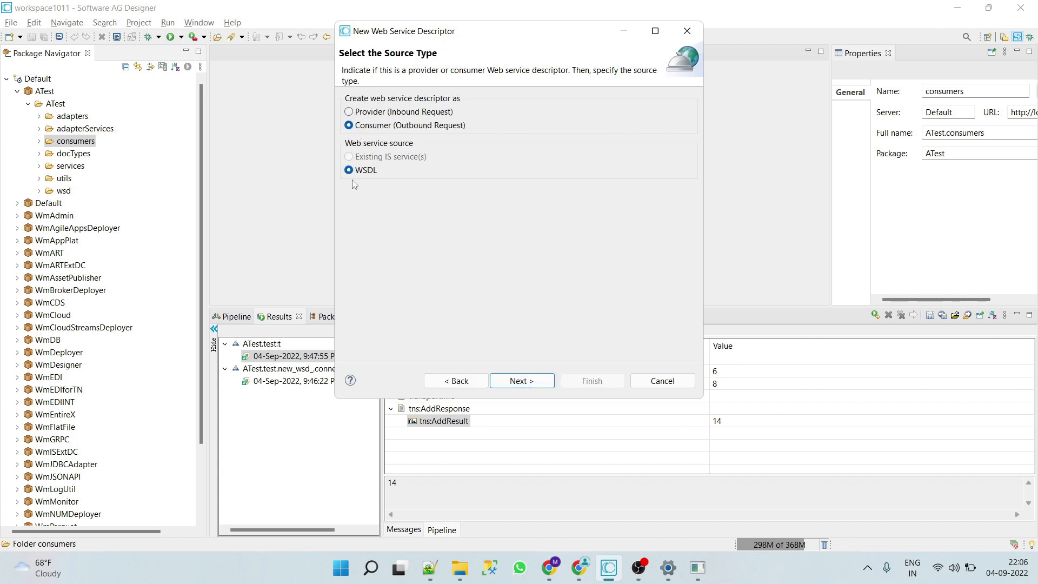
mouse_move(516, 385)
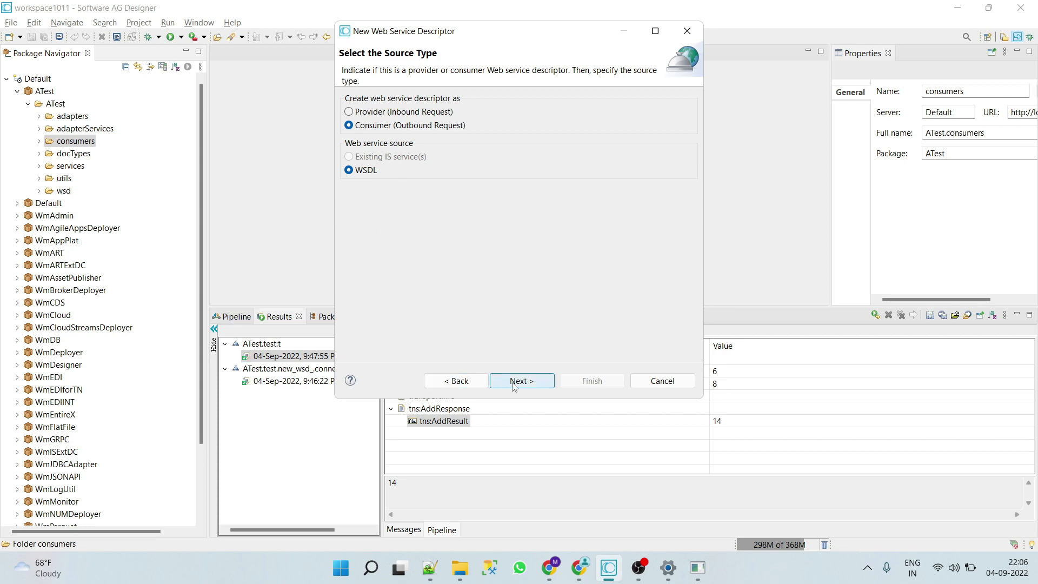
left_click(522, 380)
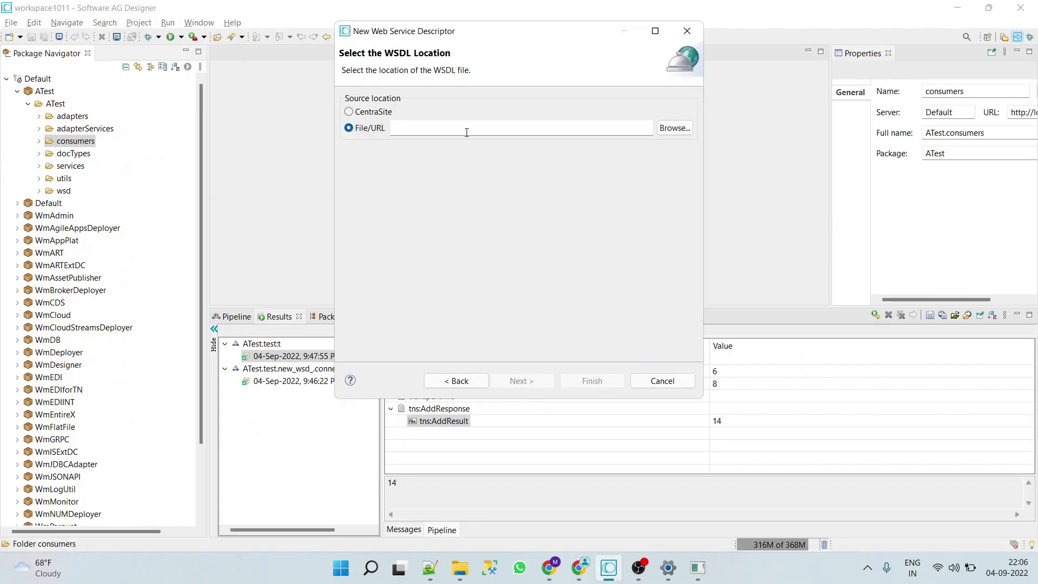
type("http://www.dneonline.com/calculator.asmx?WSDL")
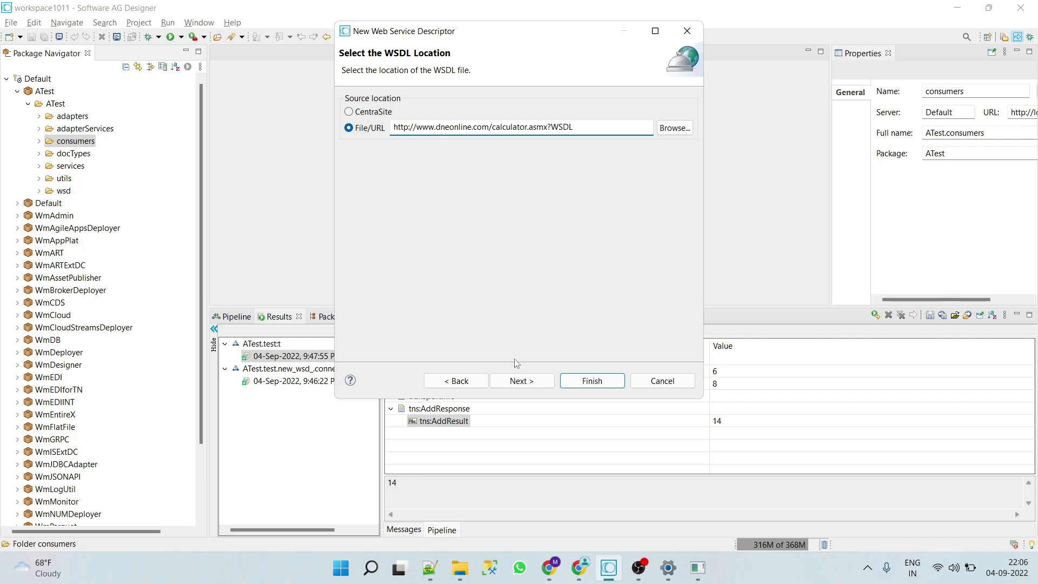
left_click(521, 381)
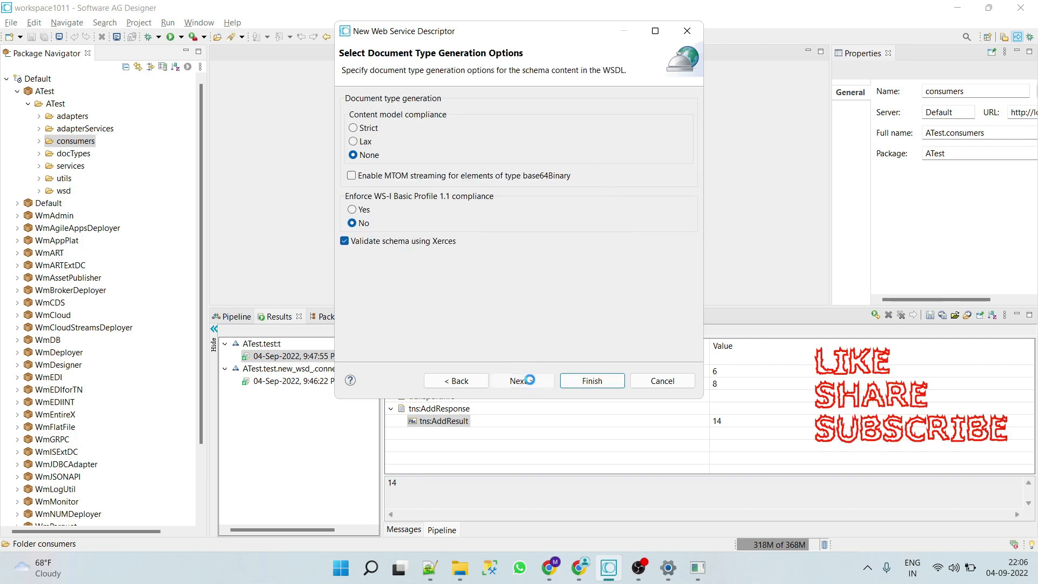
left_click(522, 381)
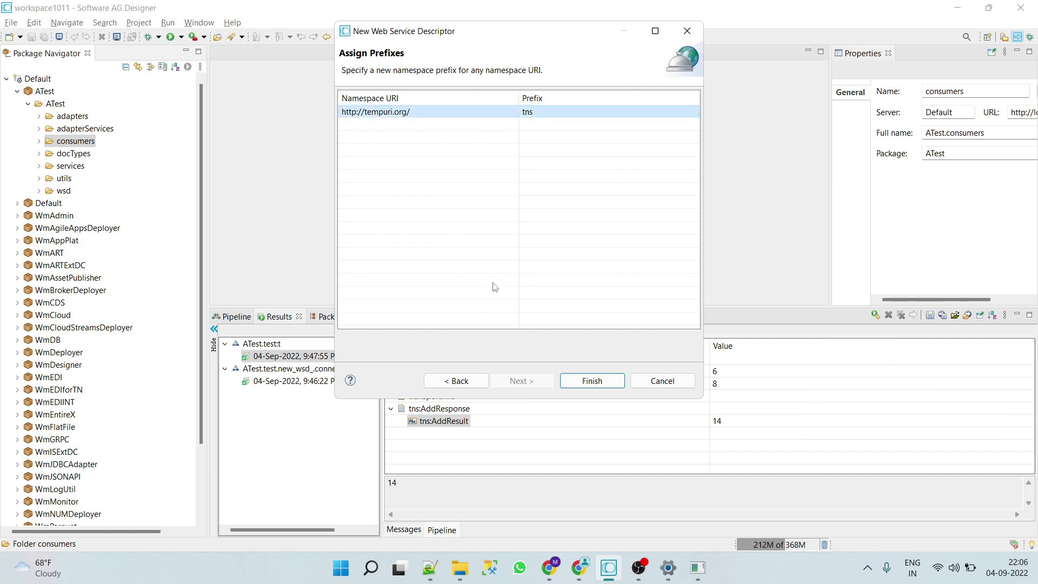
left_click(591, 381)
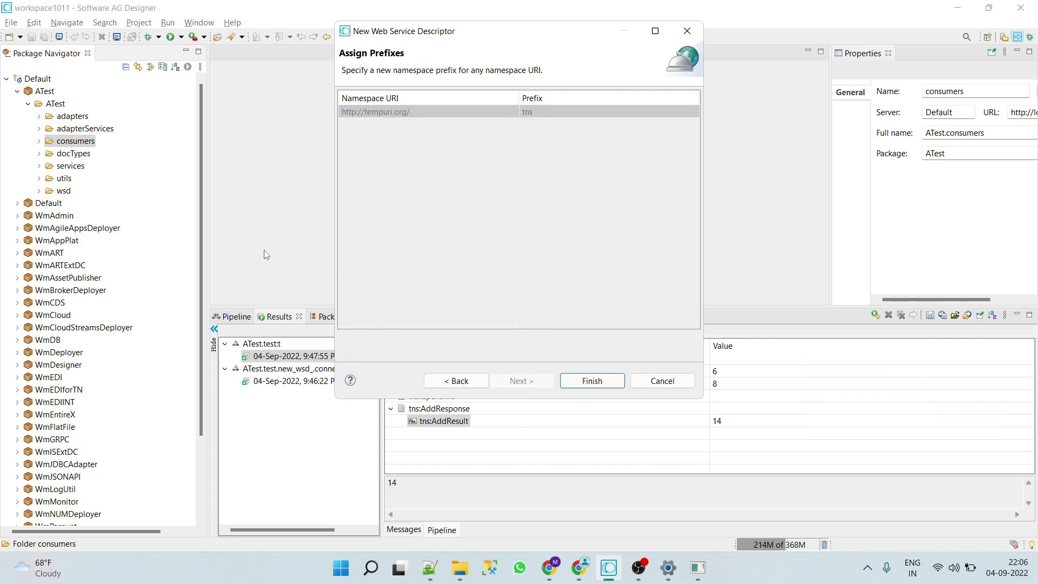
Step: Expand calculatorConsumer_ to show its connectors, docTypes and responseServices folders
left_click(593, 381)
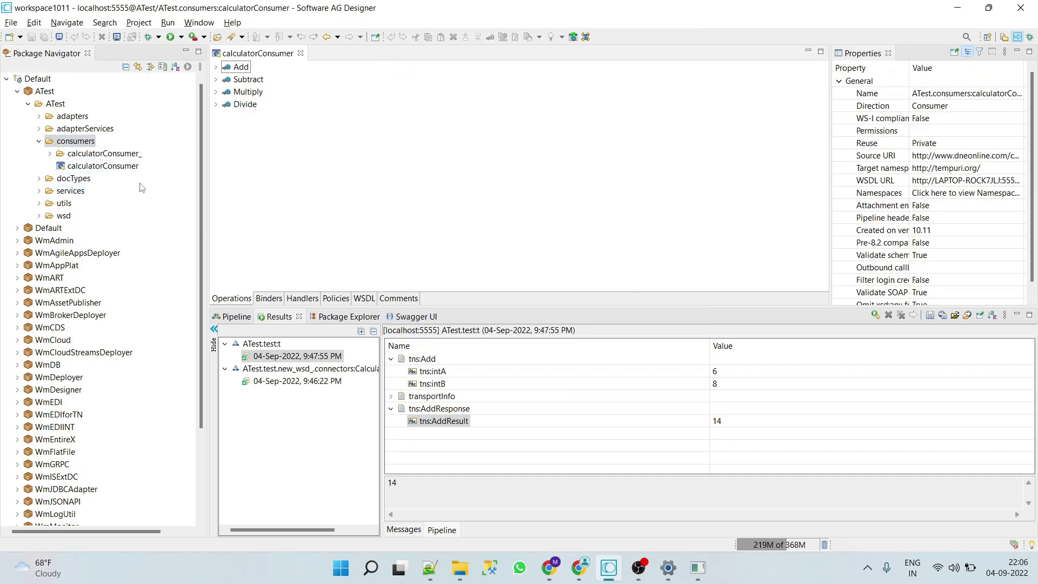
left_click(103, 166)
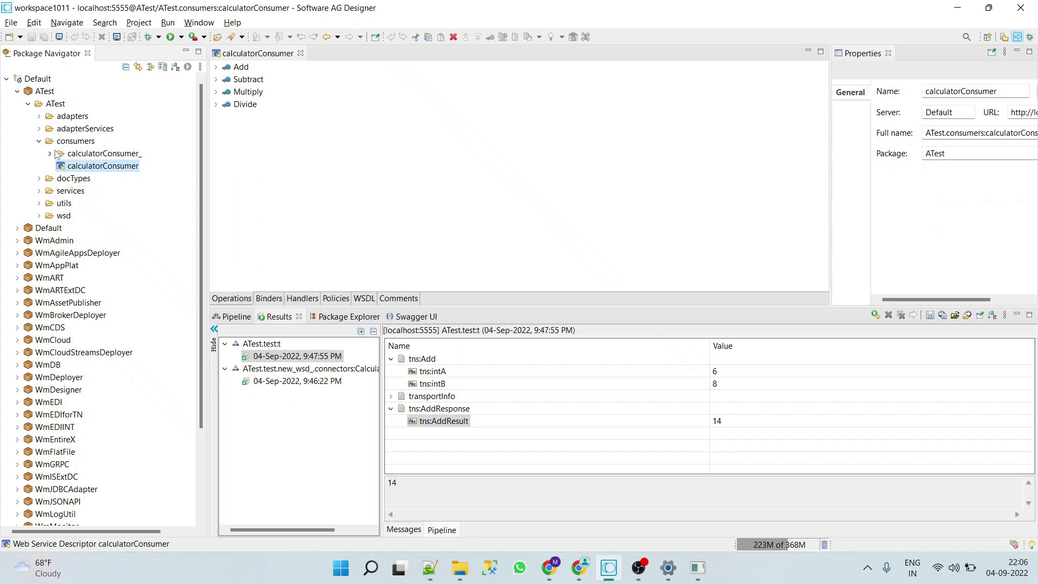
left_click(102, 154)
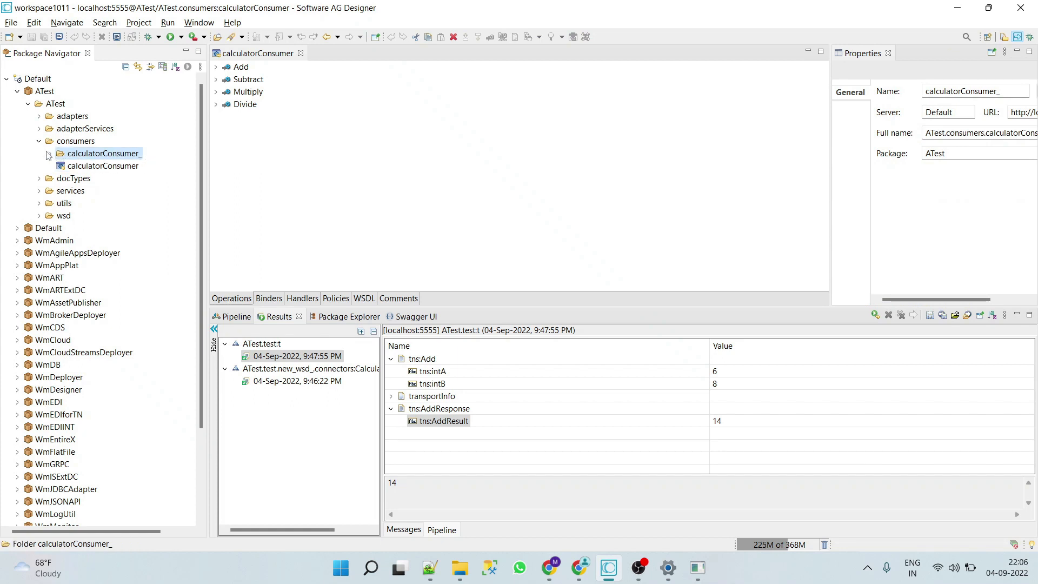
left_click(48, 153)
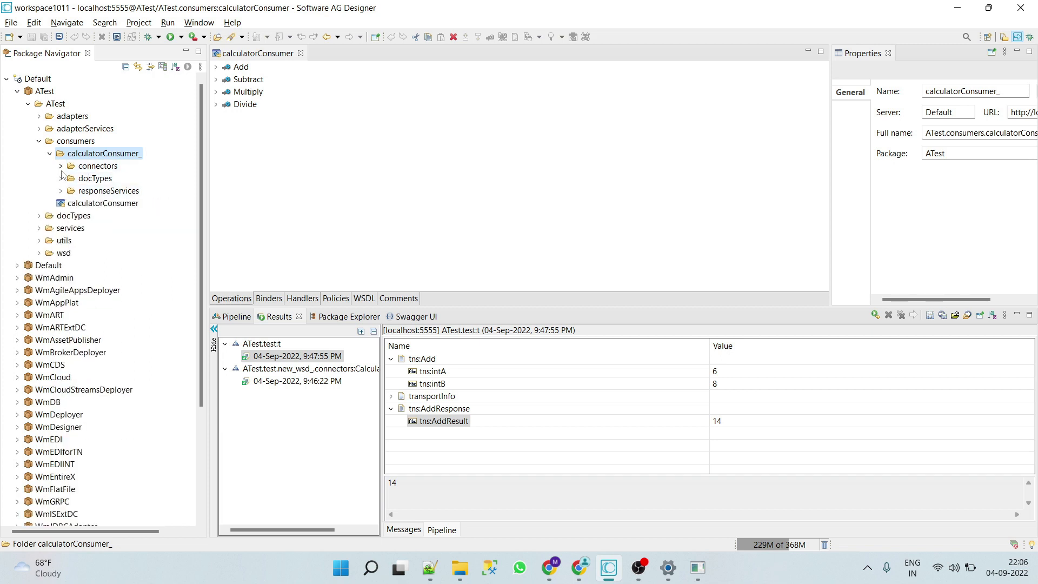
left_click(61, 167)
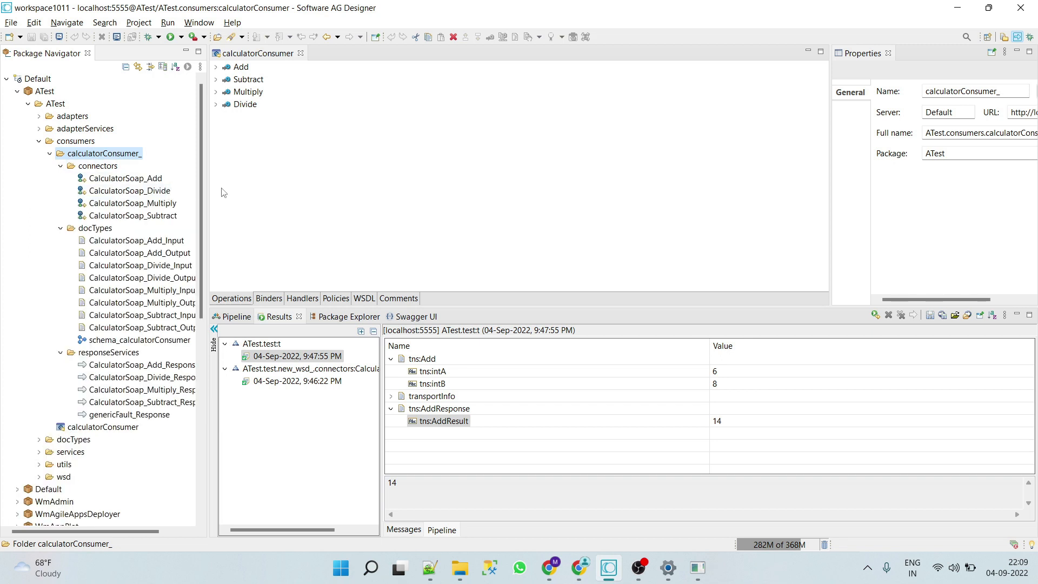
mouse_move(108, 160)
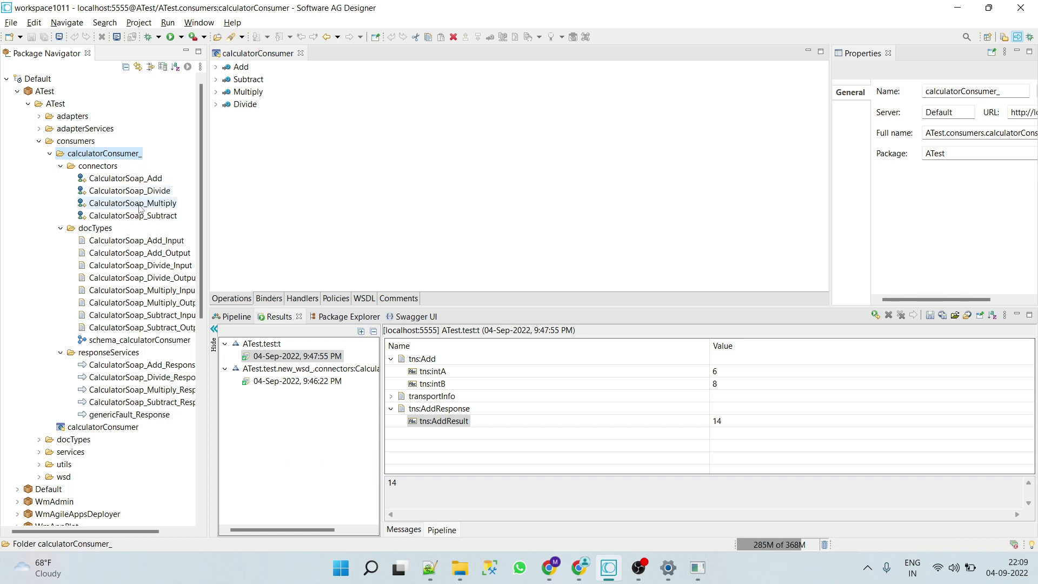
double_click(125, 177)
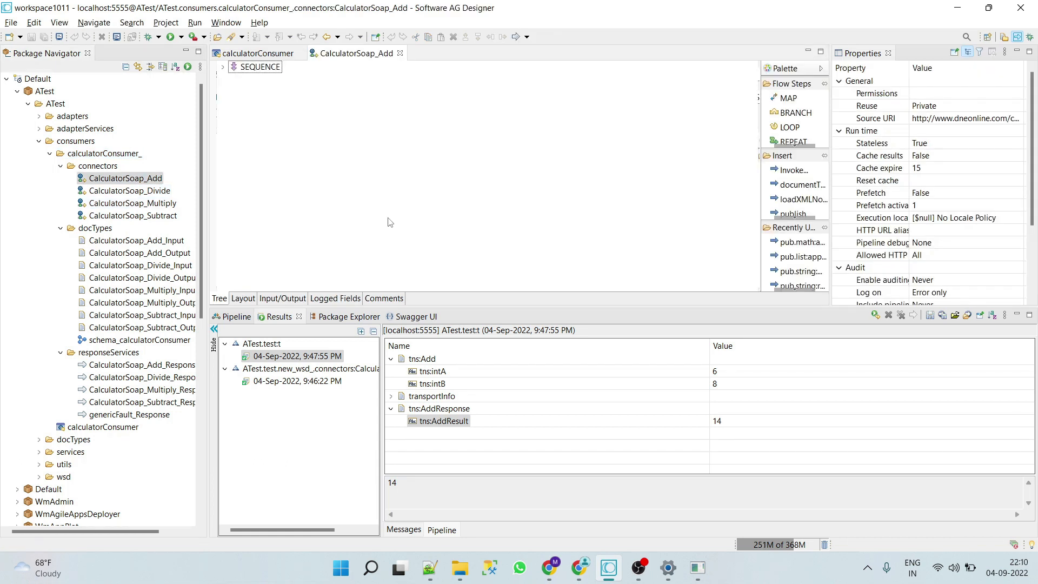
left_click(283, 298)
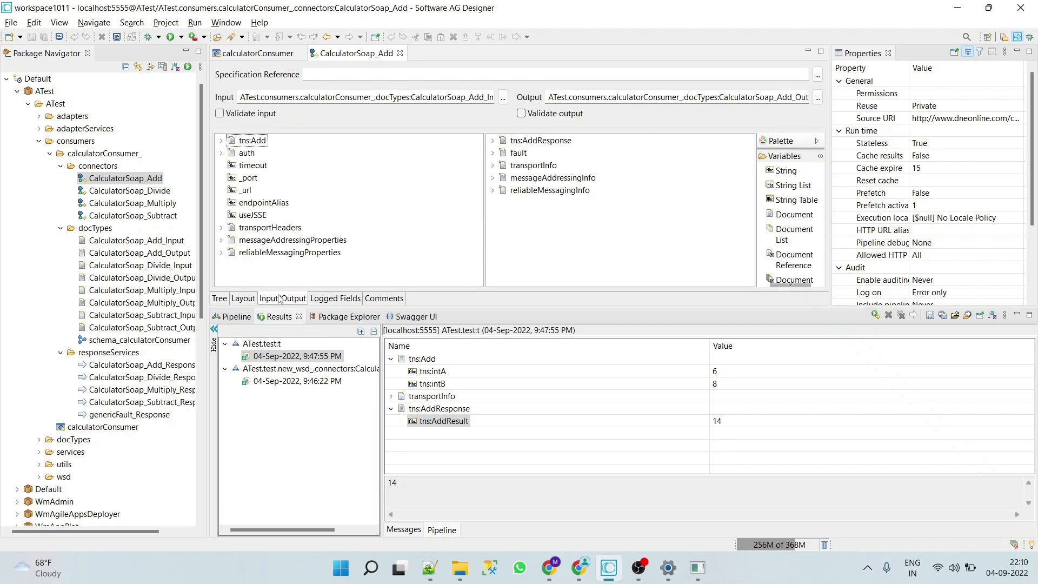
mouse_move(606, 215)
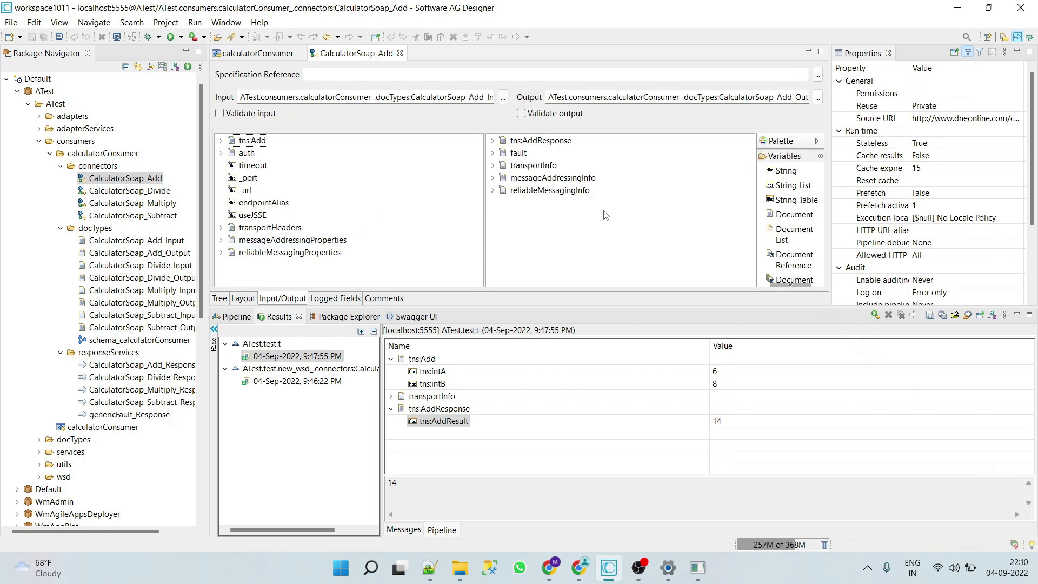
mouse_move(366, 157)
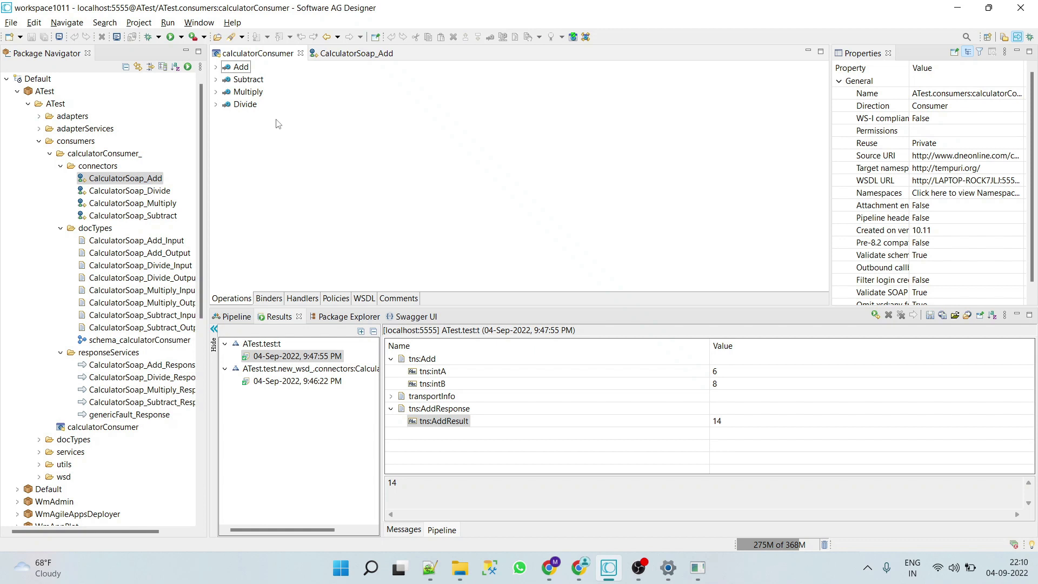
mouse_move(234, 86)
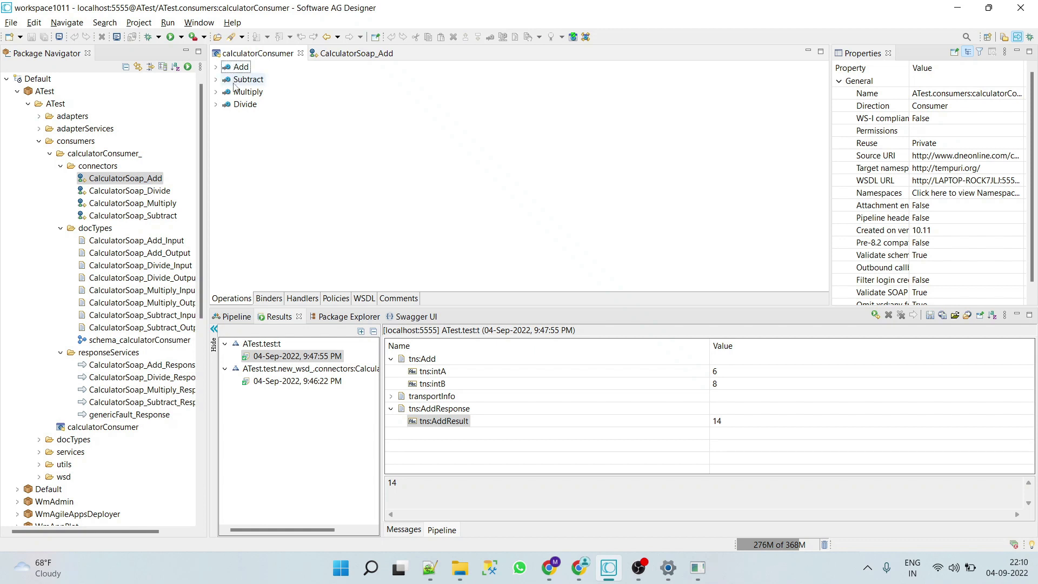
mouse_move(245, 81)
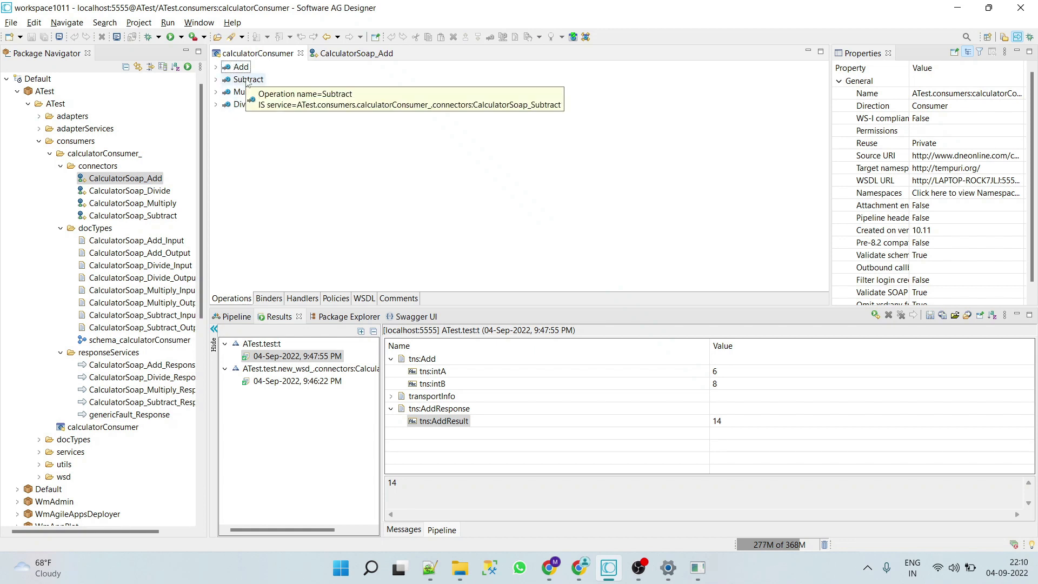
left_click(246, 91)
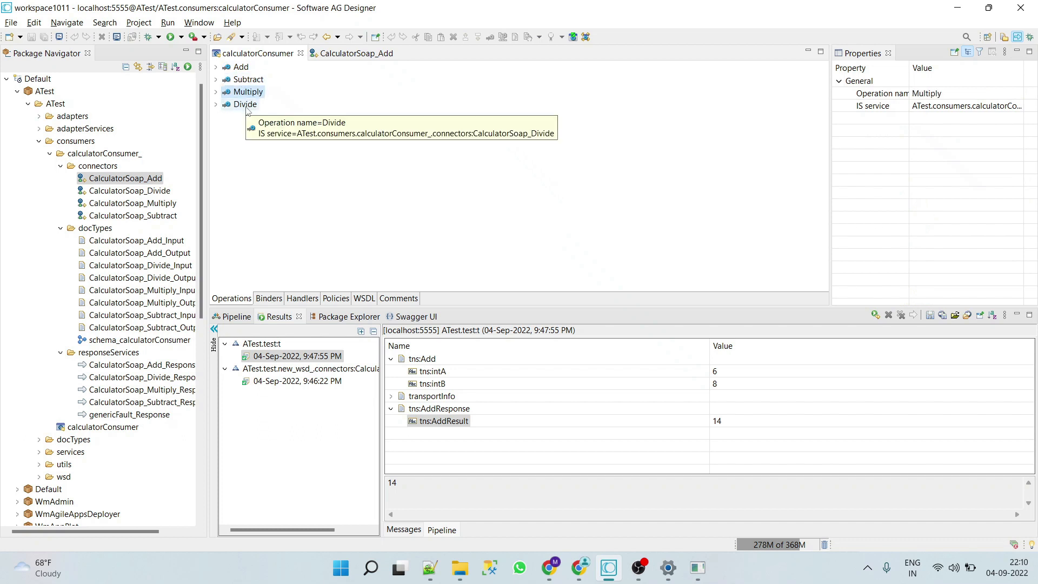
left_click(247, 104)
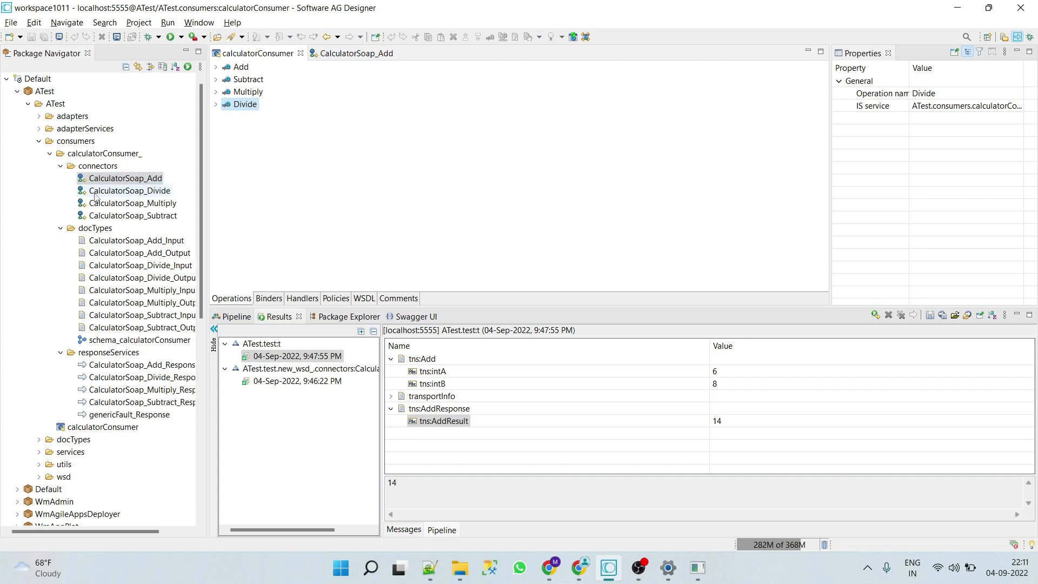
Step: Run the CalculatorSoap_Add connector with 7 and 10, giving AddResult 17
left_click(357, 53)
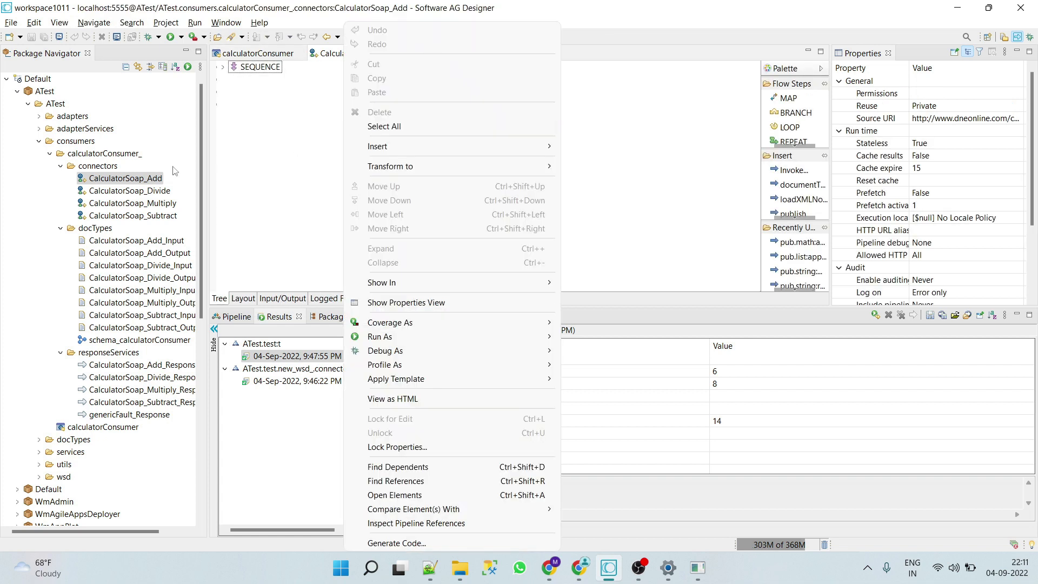
mouse_move(420, 212)
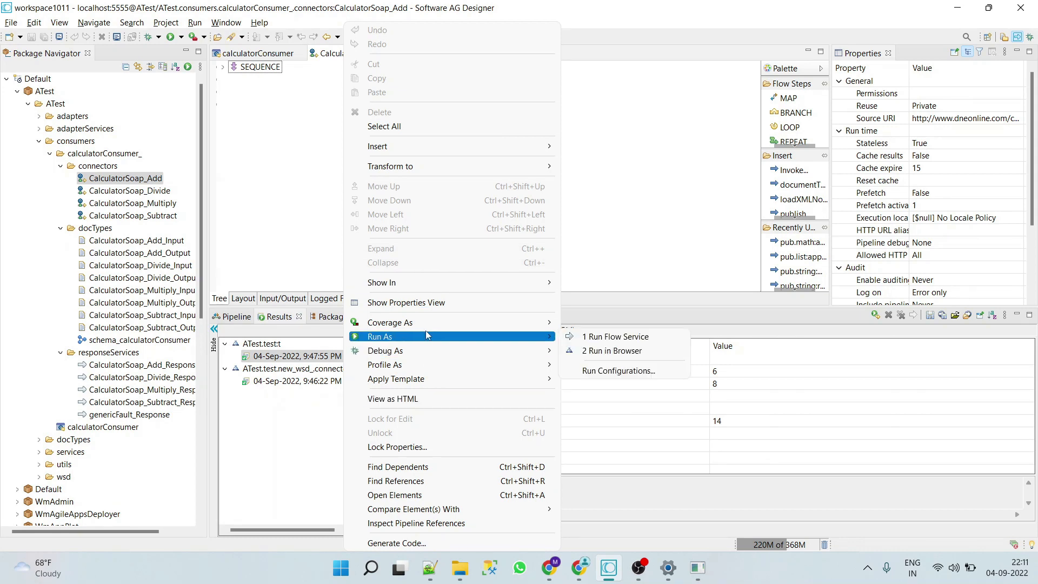
mouse_move(631, 339)
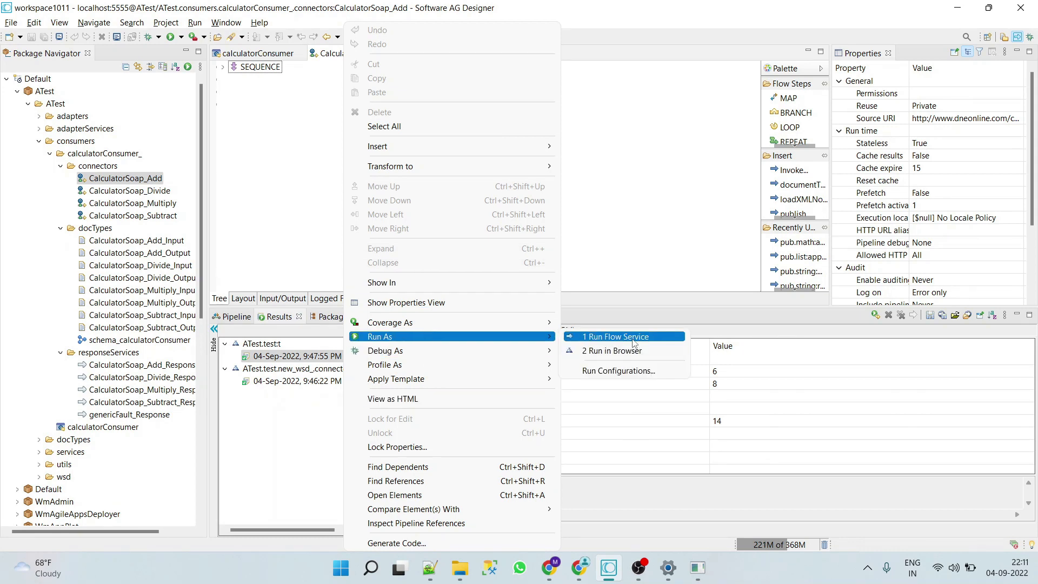
left_click(616, 337)
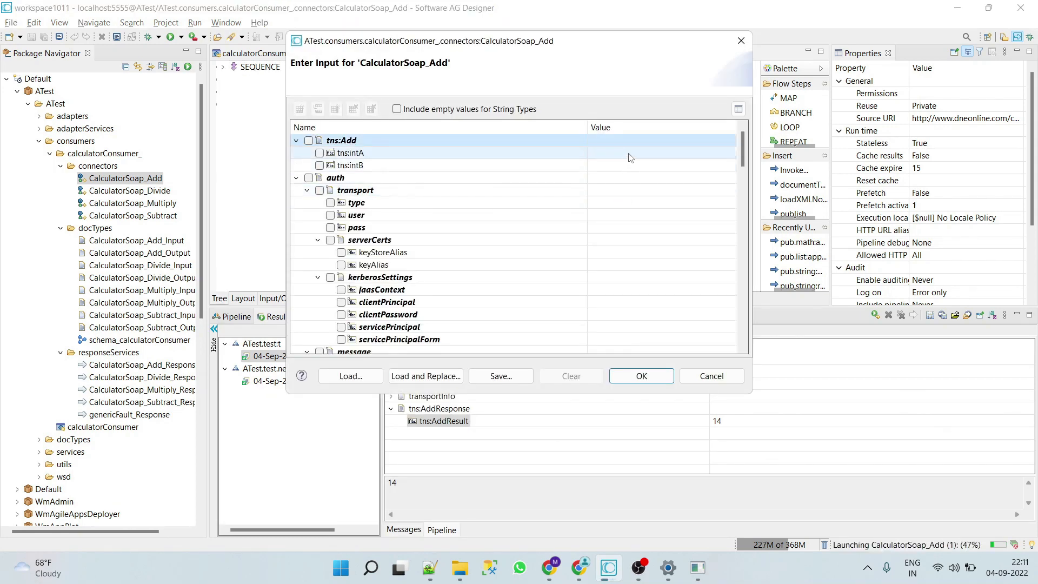
left_click(653, 151)
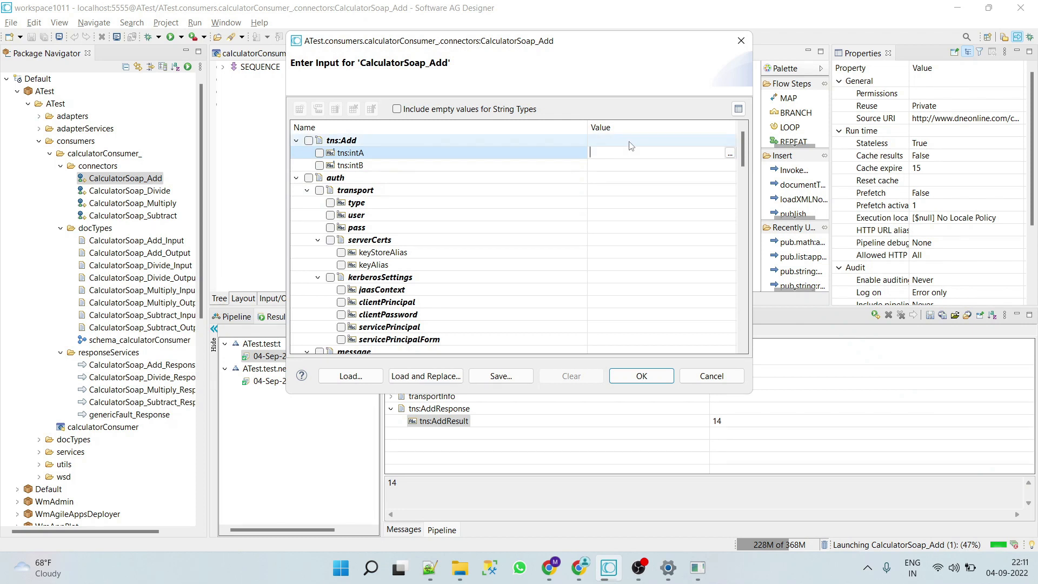
type("7")
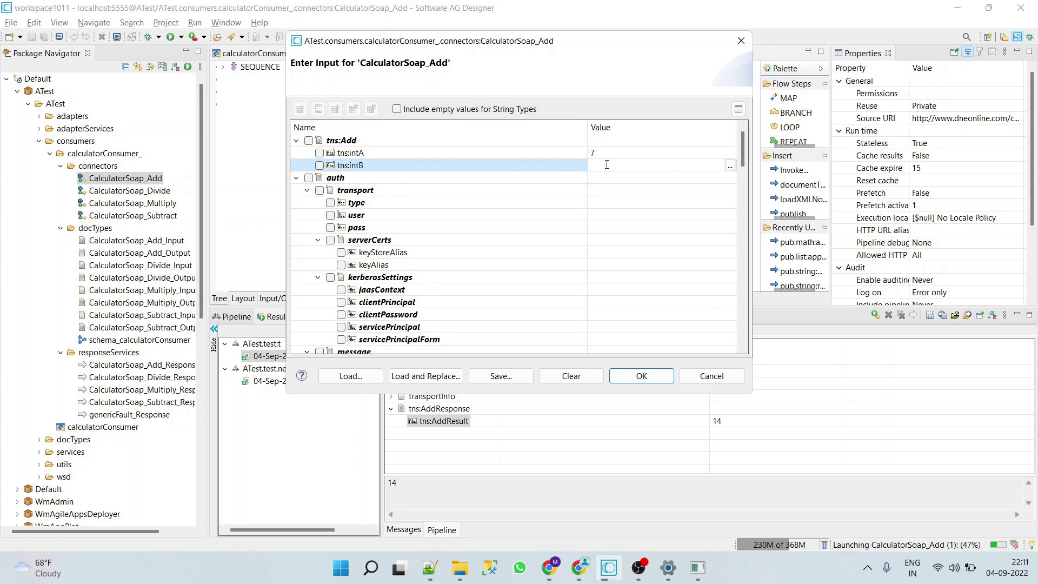
type("10")
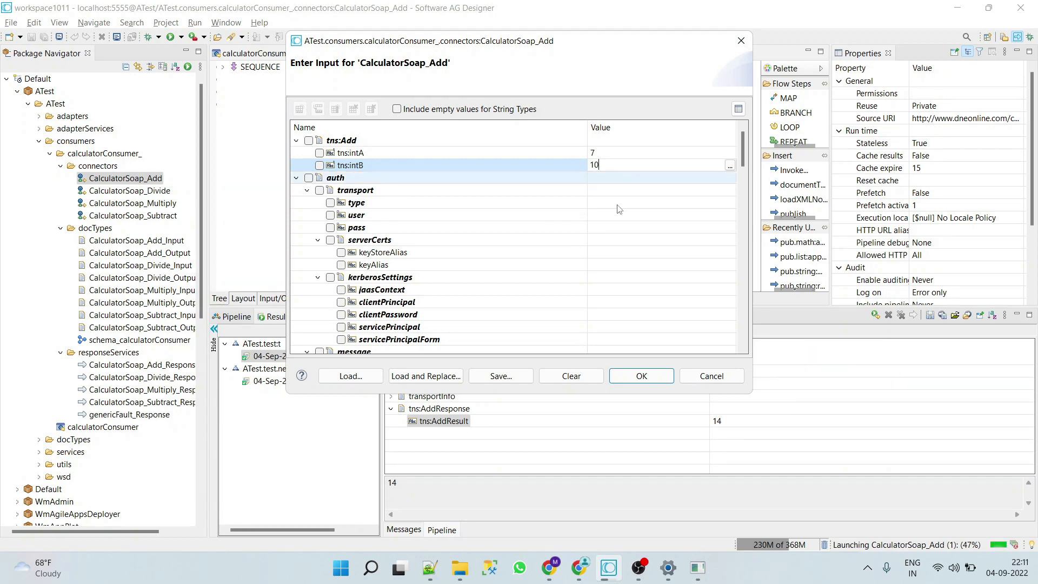
left_click(642, 376)
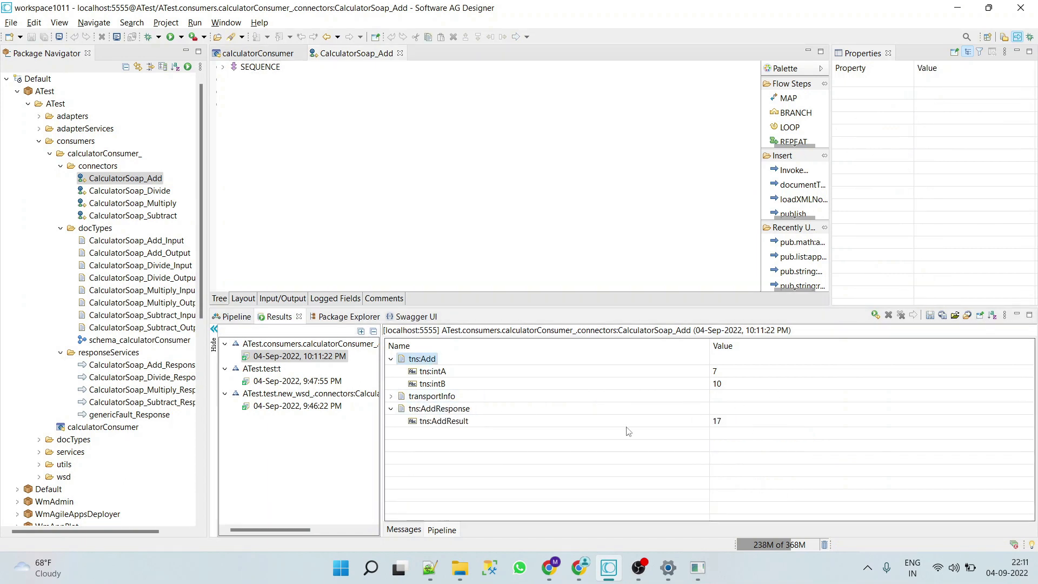
mouse_move(783, 422)
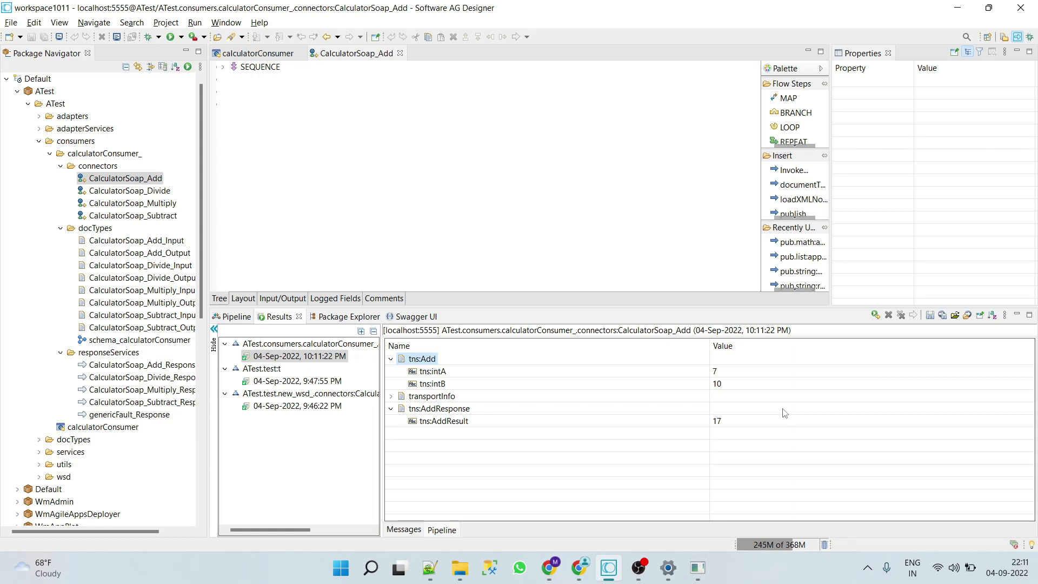
mouse_move(634, 227)
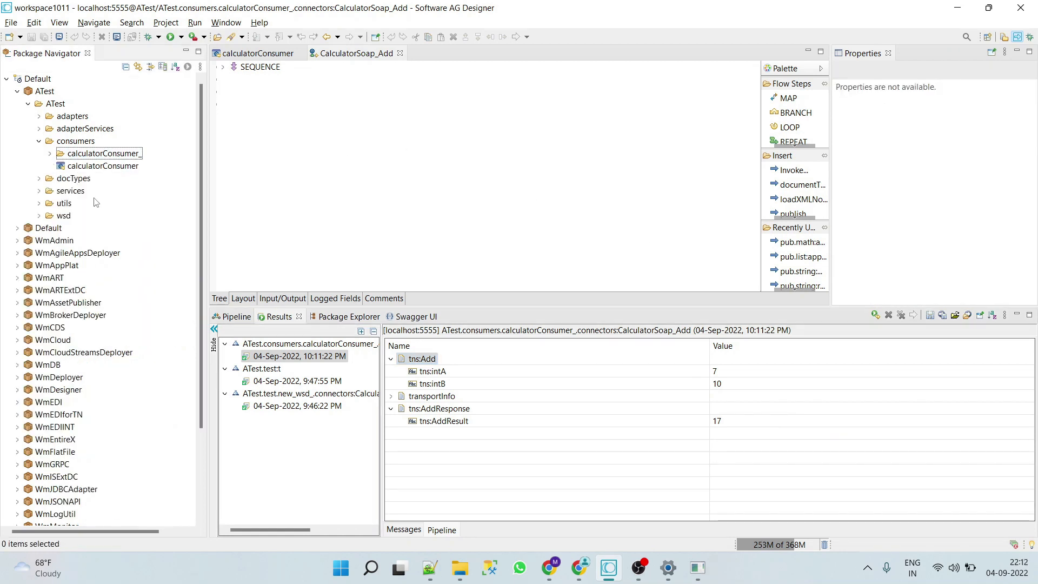
Step: Create an empty flow service 'add' in the consumers folder
right_click(73, 141)
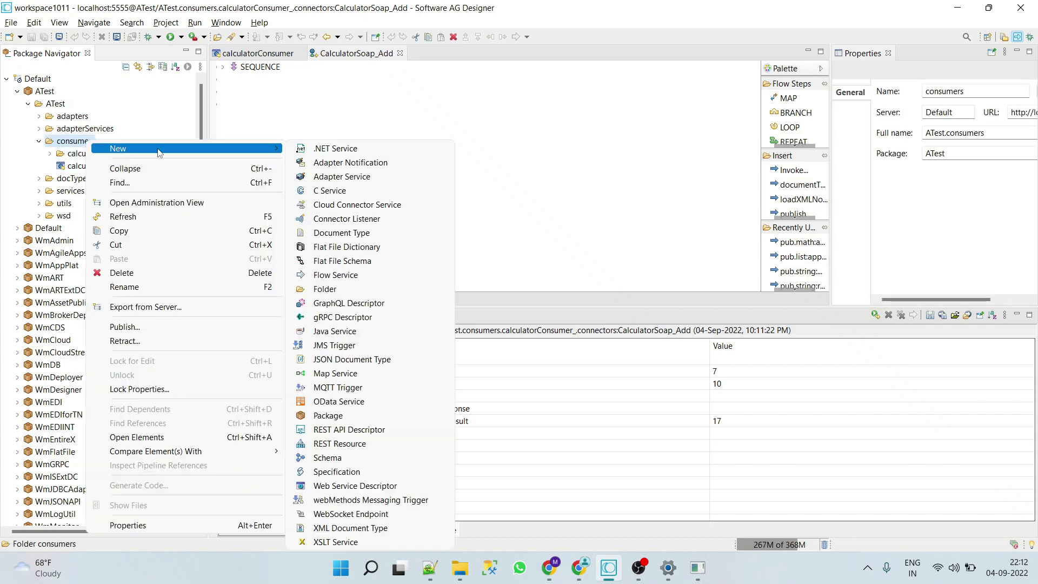
mouse_move(372, 183)
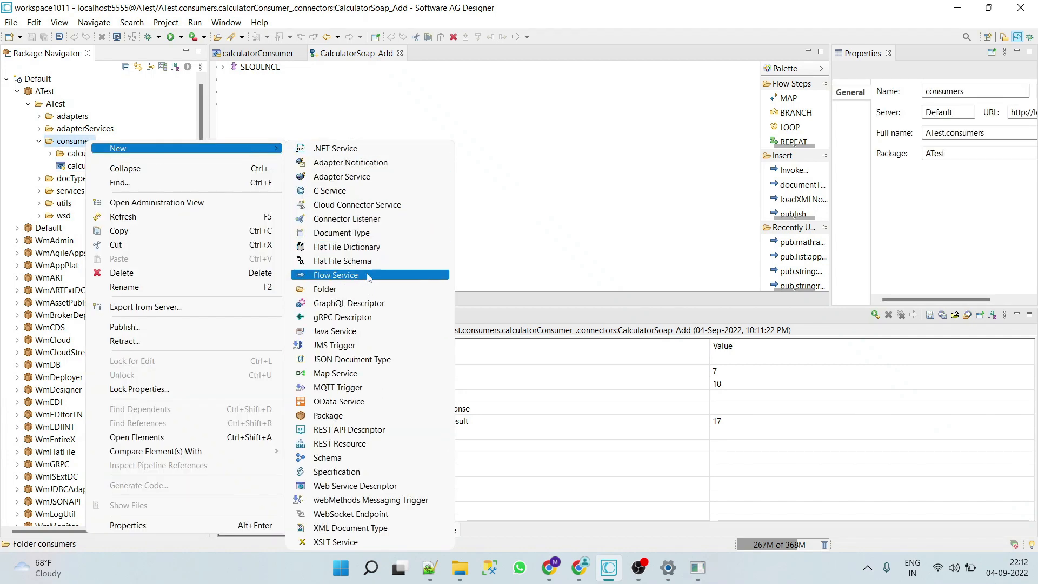
left_click(336, 275)
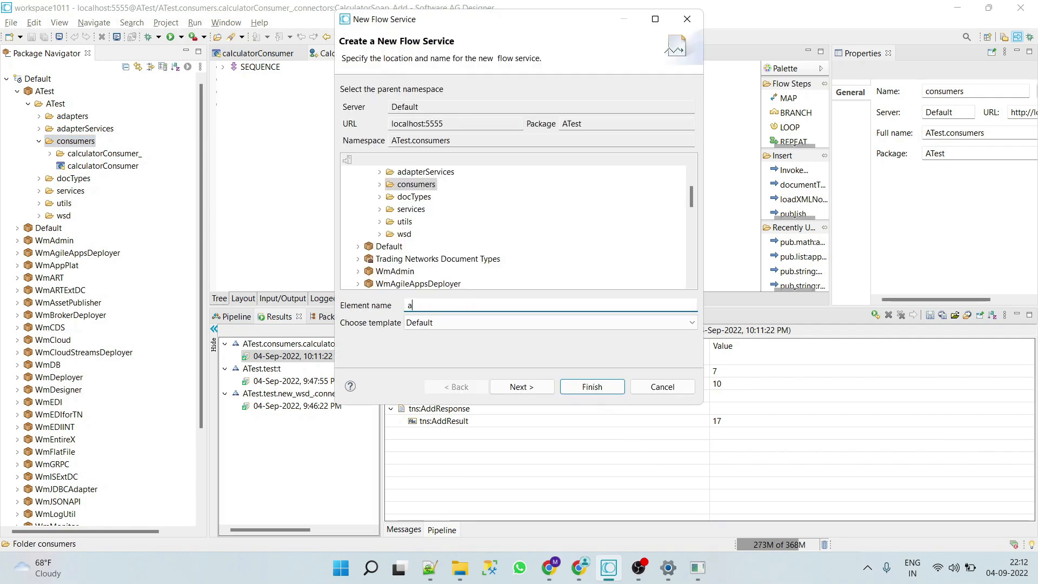
left_click(521, 386)
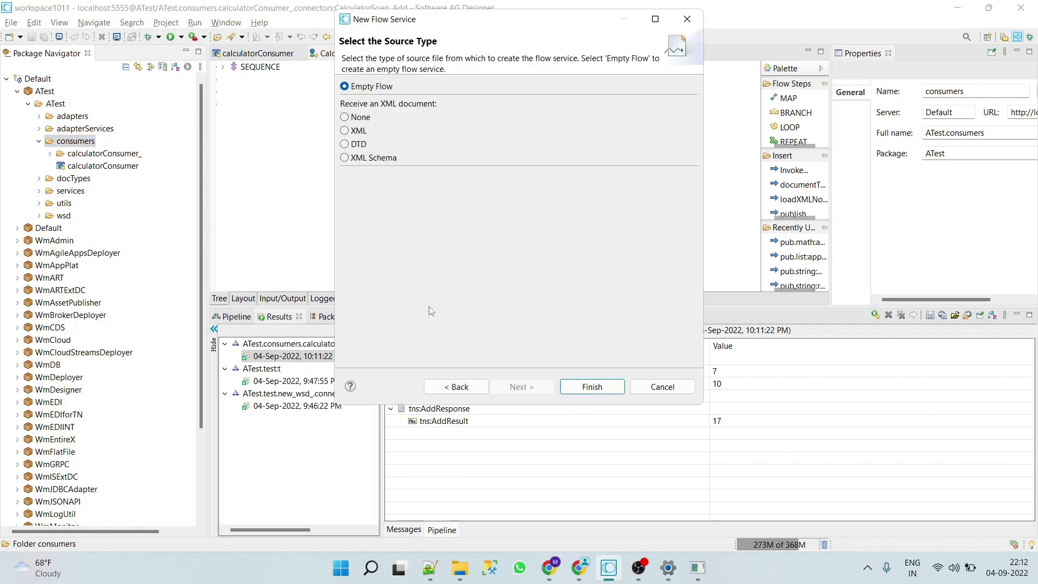
left_click(593, 386)
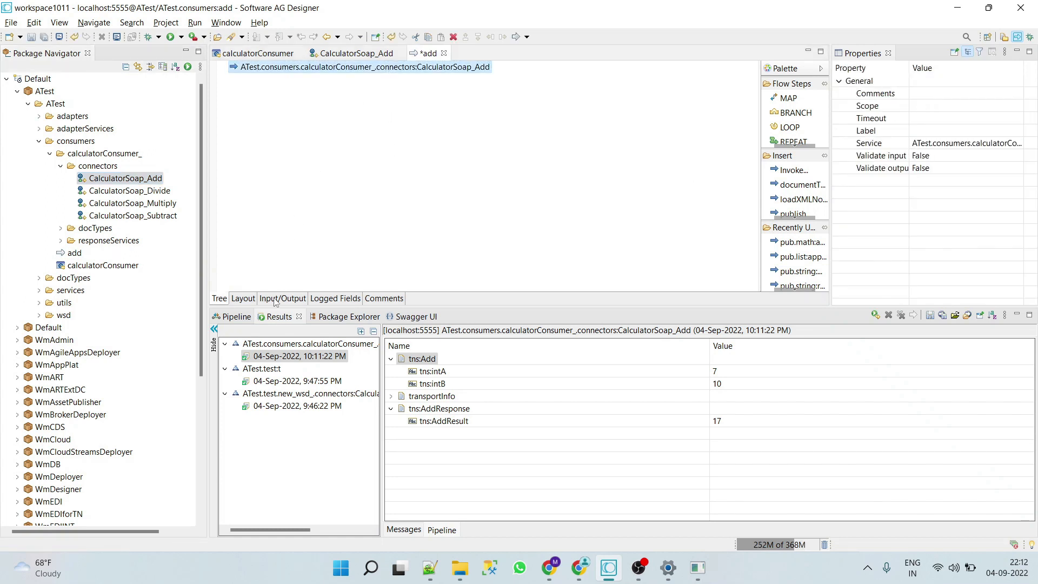
Step: Define string inputs a, b and output result, mapping a to intA in the pipeline
left_click(283, 298)
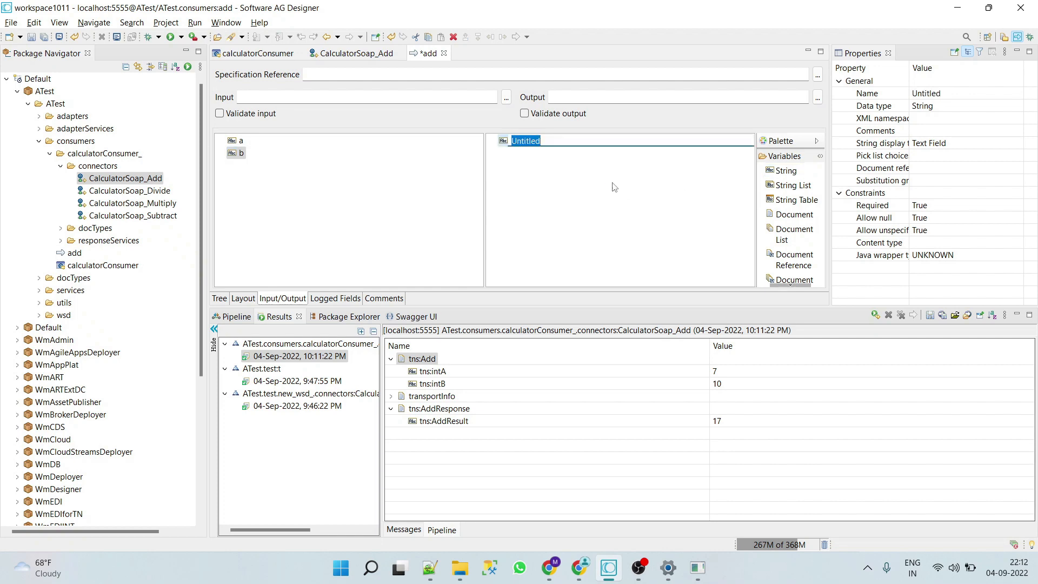
type("resukly")
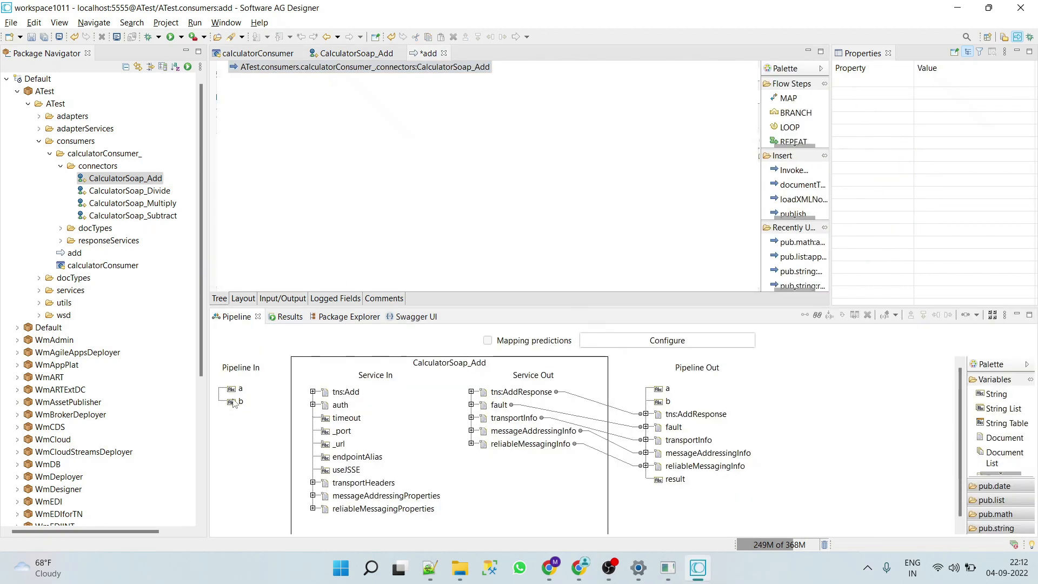
left_click(241, 389)
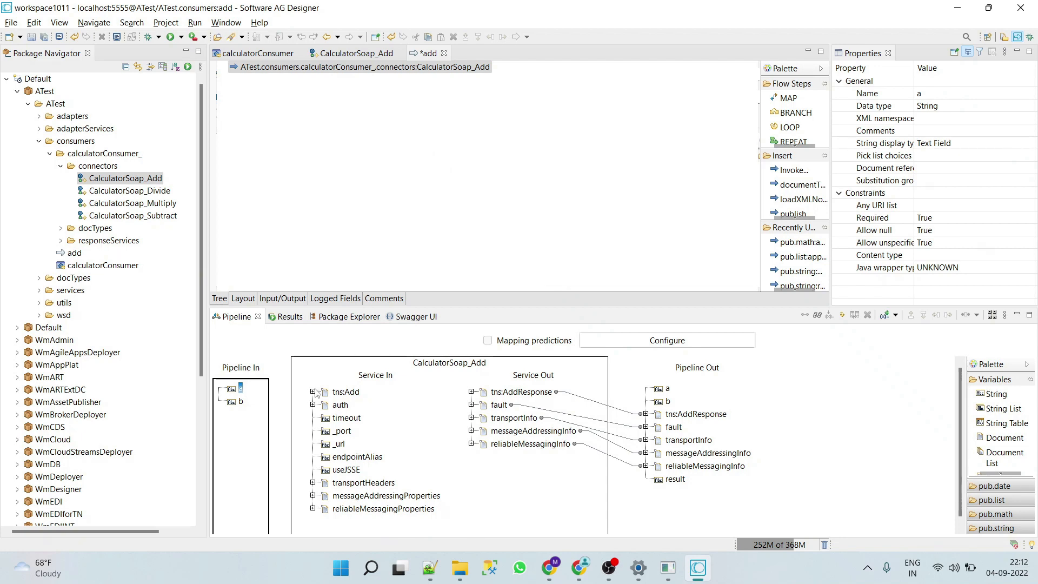
left_click(314, 392)
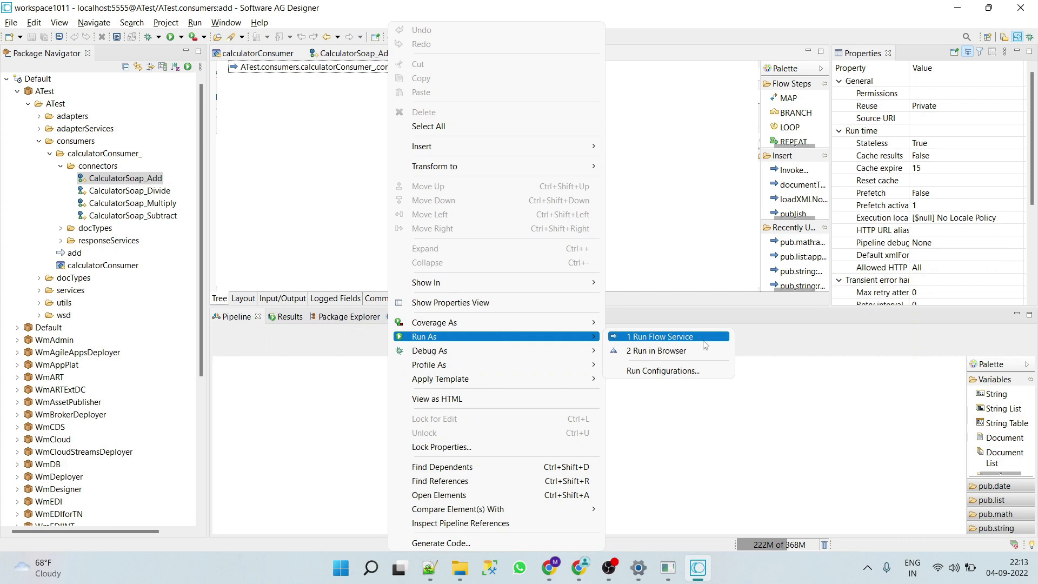
Step: Run the add service with a and b both 5, showing intA and intB as 5
left_click(660, 337)
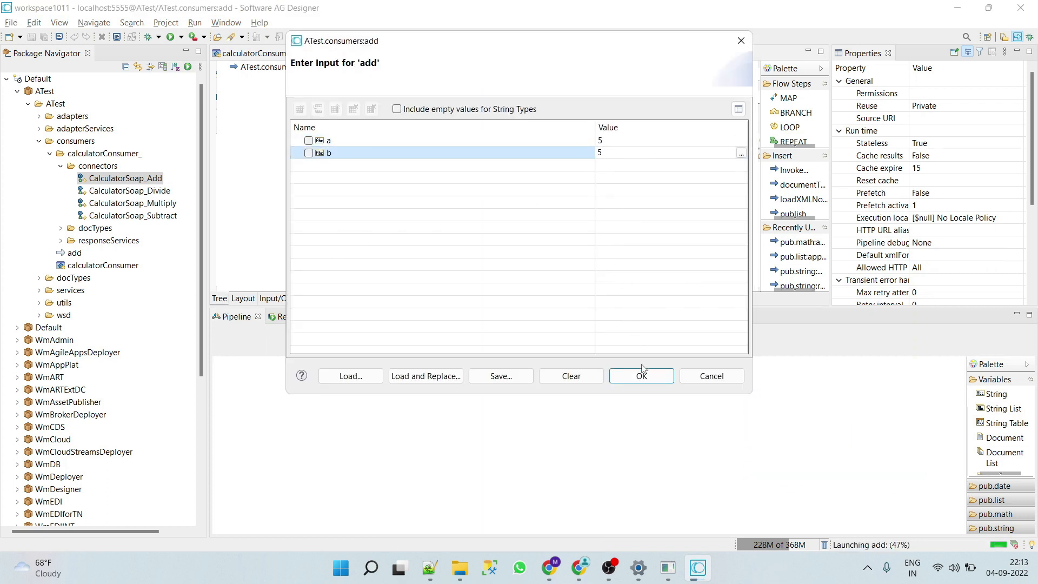
left_click(641, 376)
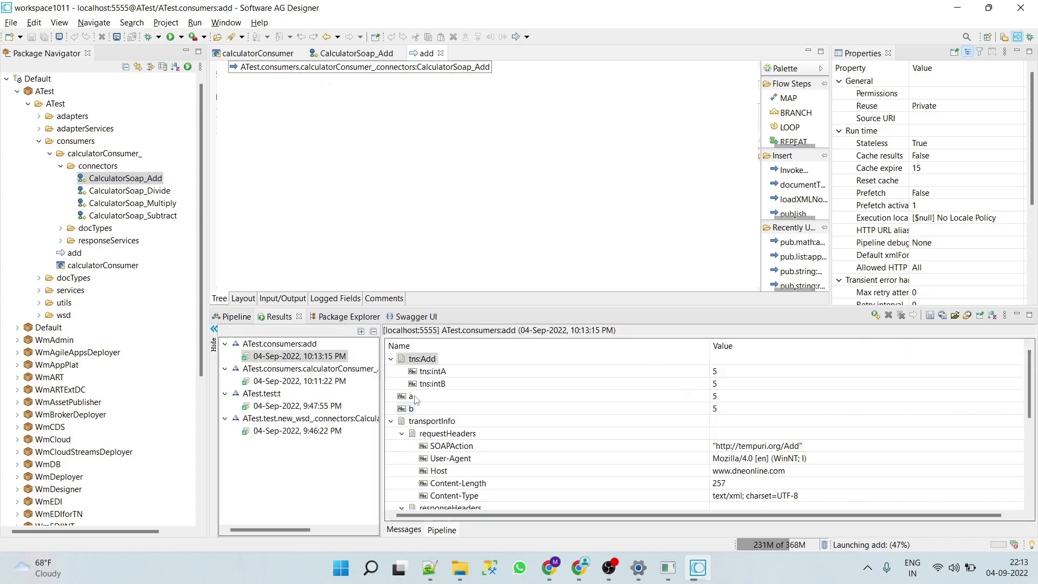